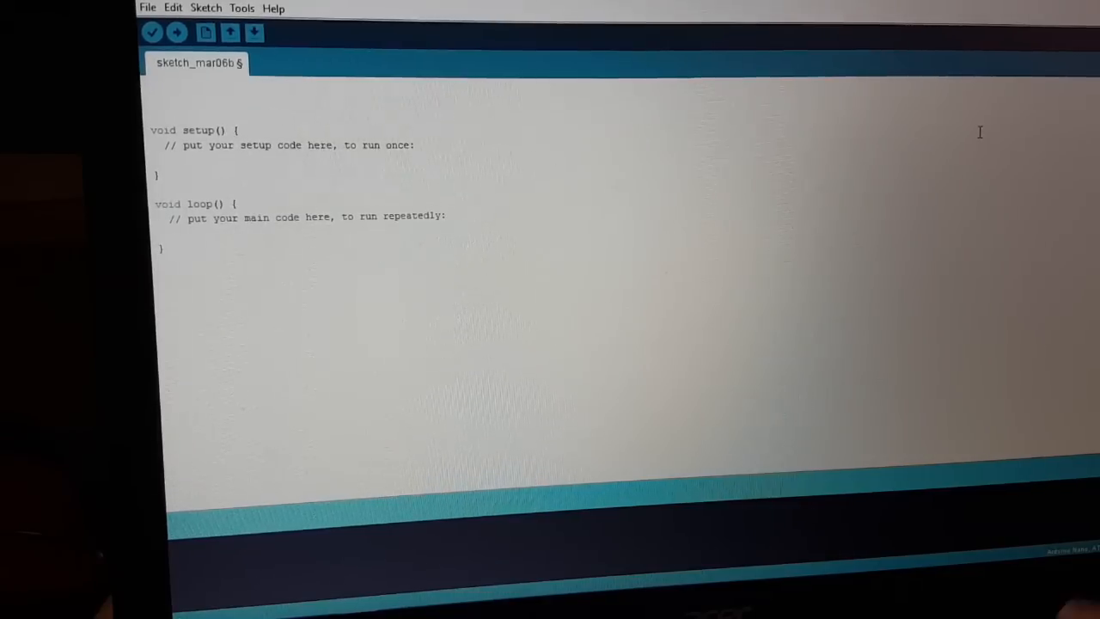
pyautogui.write('#define SensorPin 2')
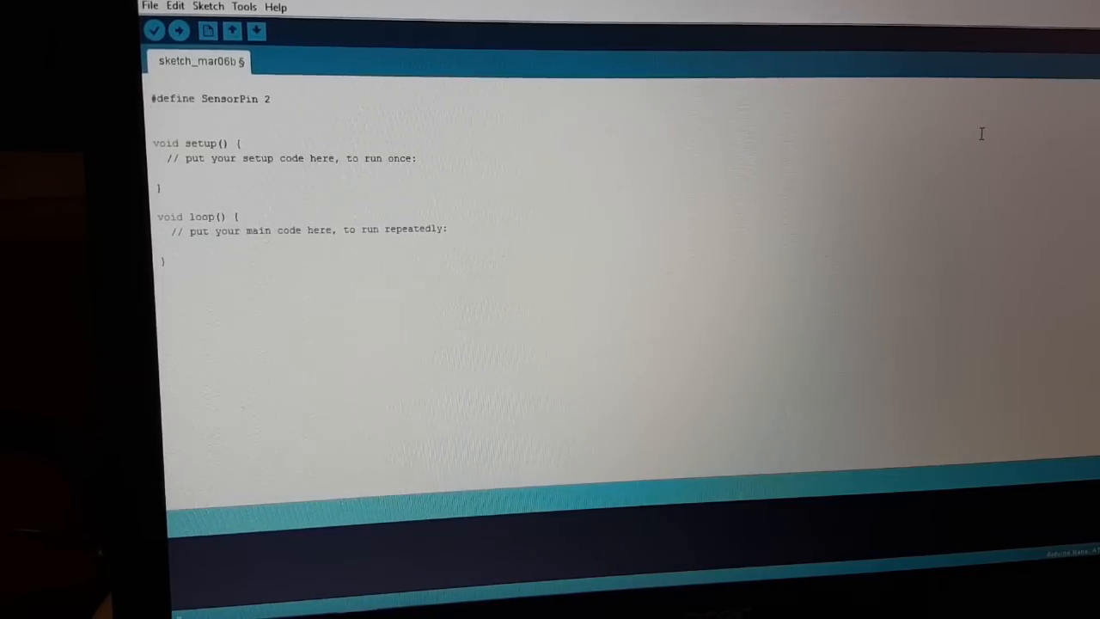
pyautogui.write('#define')
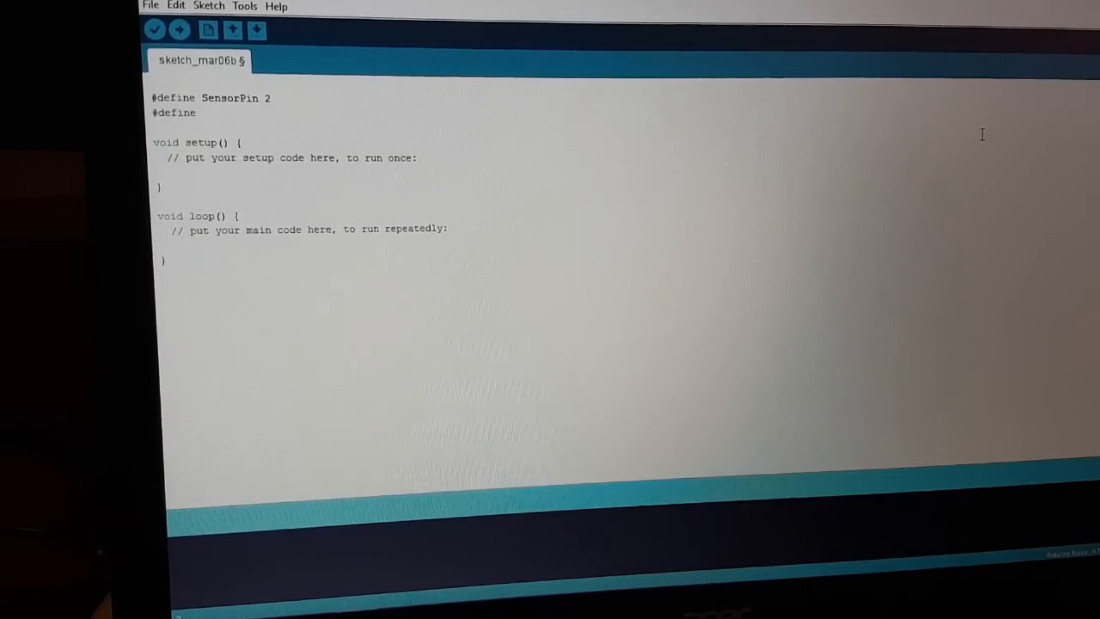
pyautogui.write('LedPin 13')
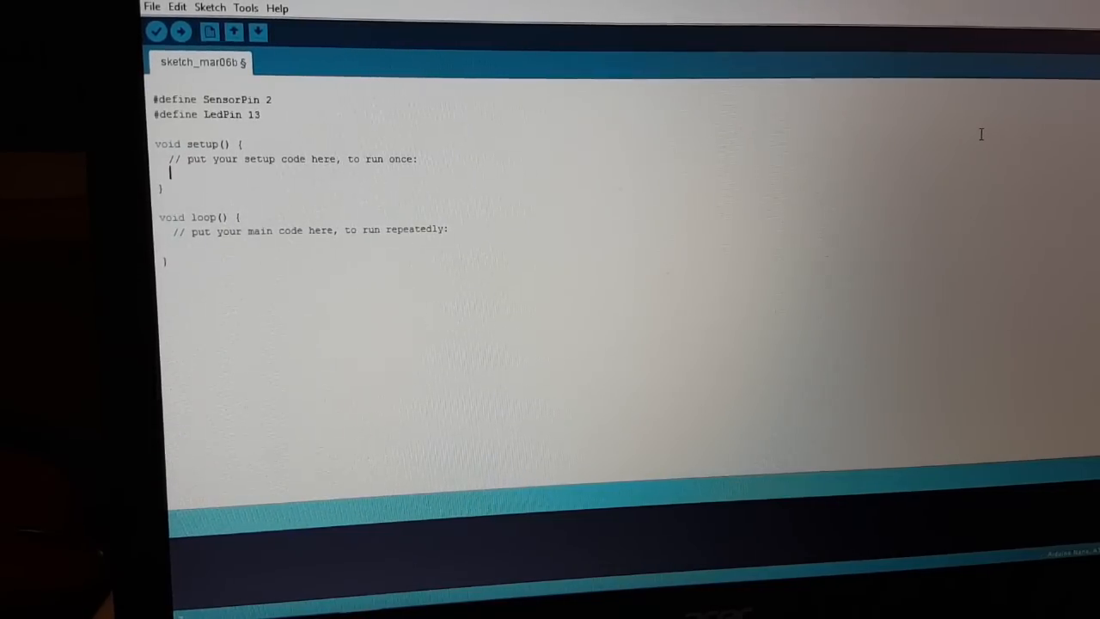
pyautogui.write('pinMode(Sen')
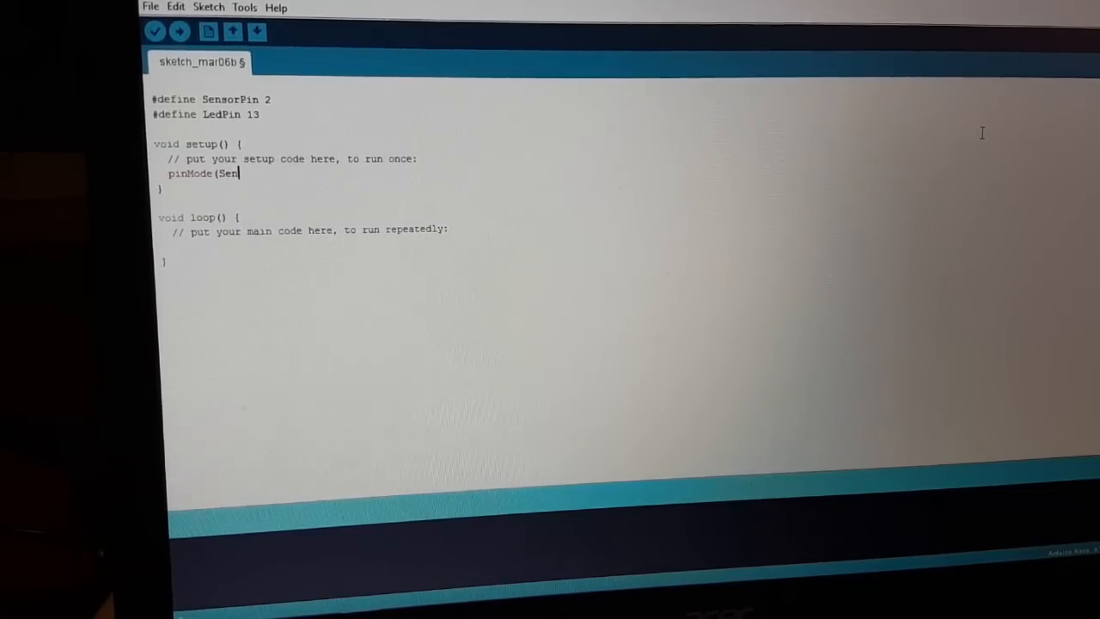
pyautogui.write('orPin')
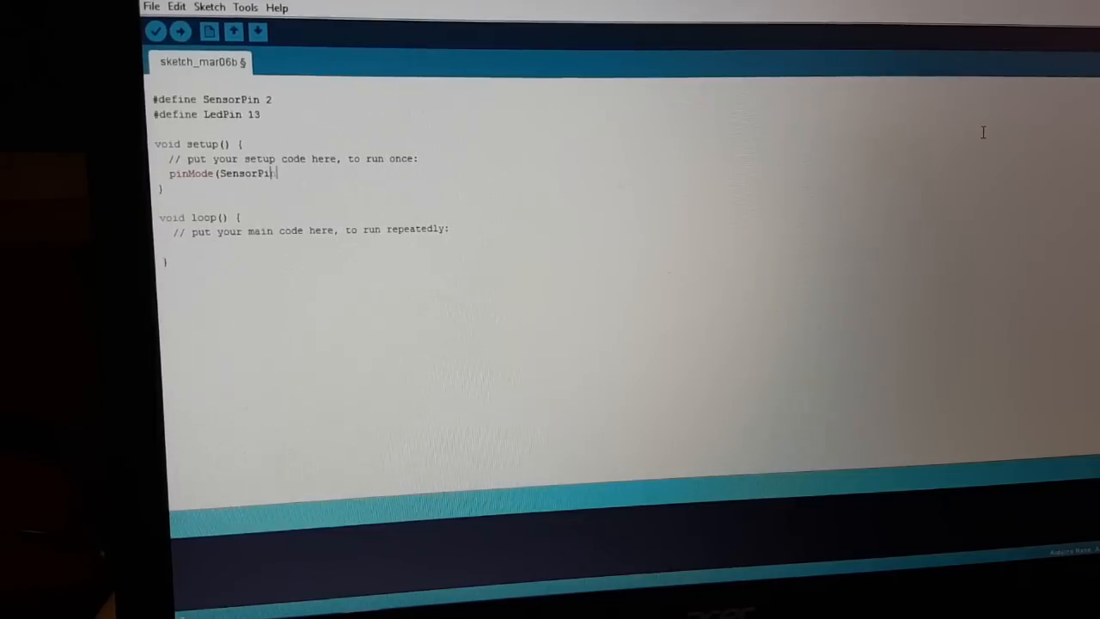
pyautogui.write(', IN')
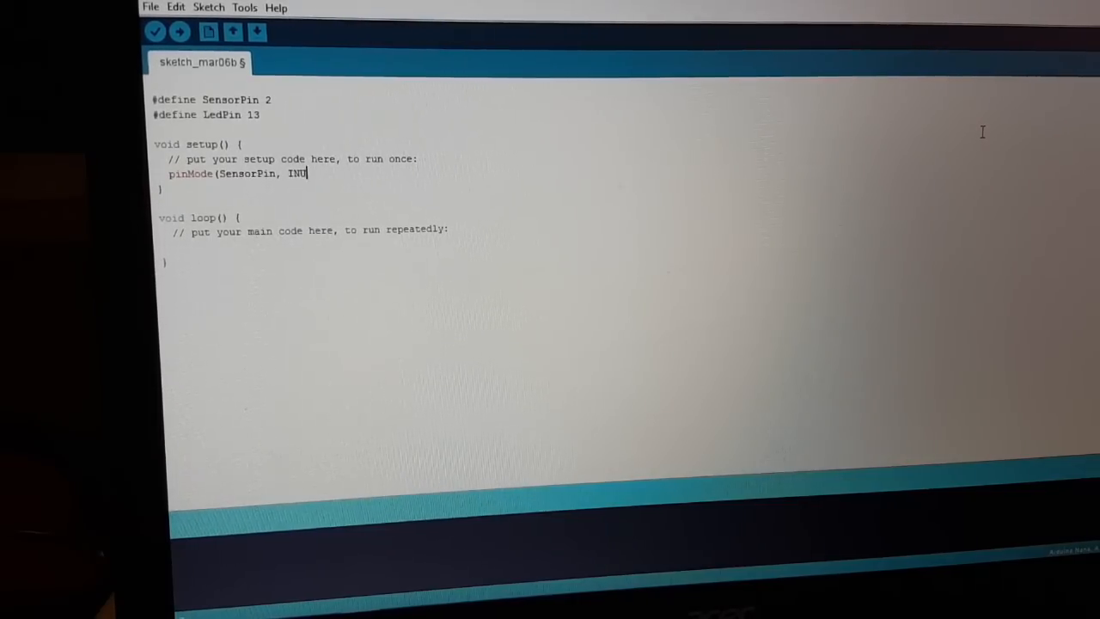
pyautogui.write('PUT);')
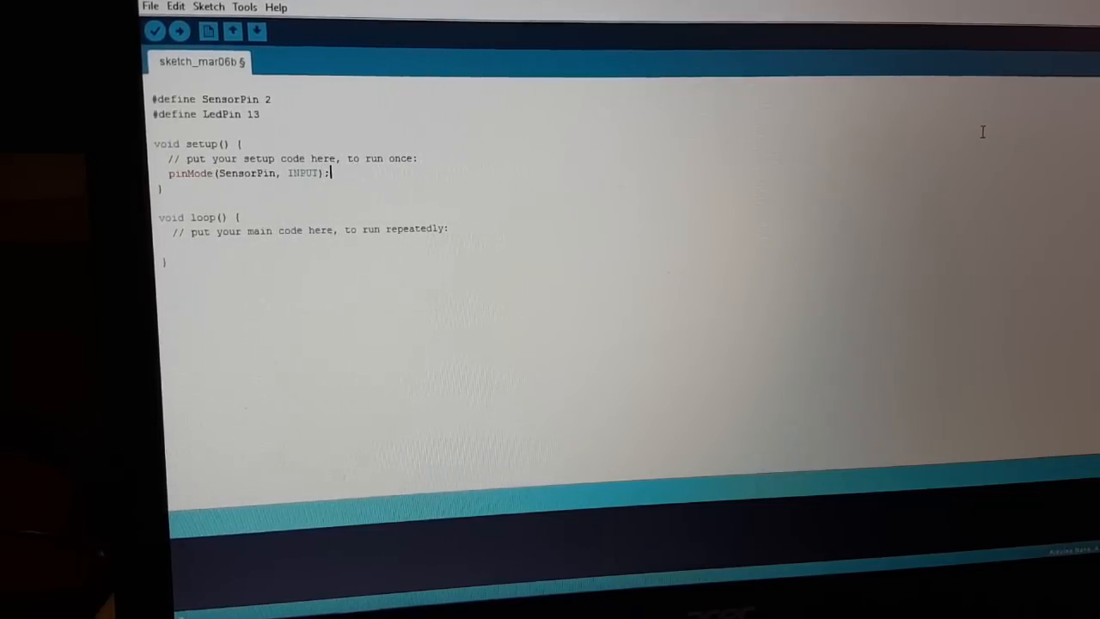
pyautogui.write('pinMode(')
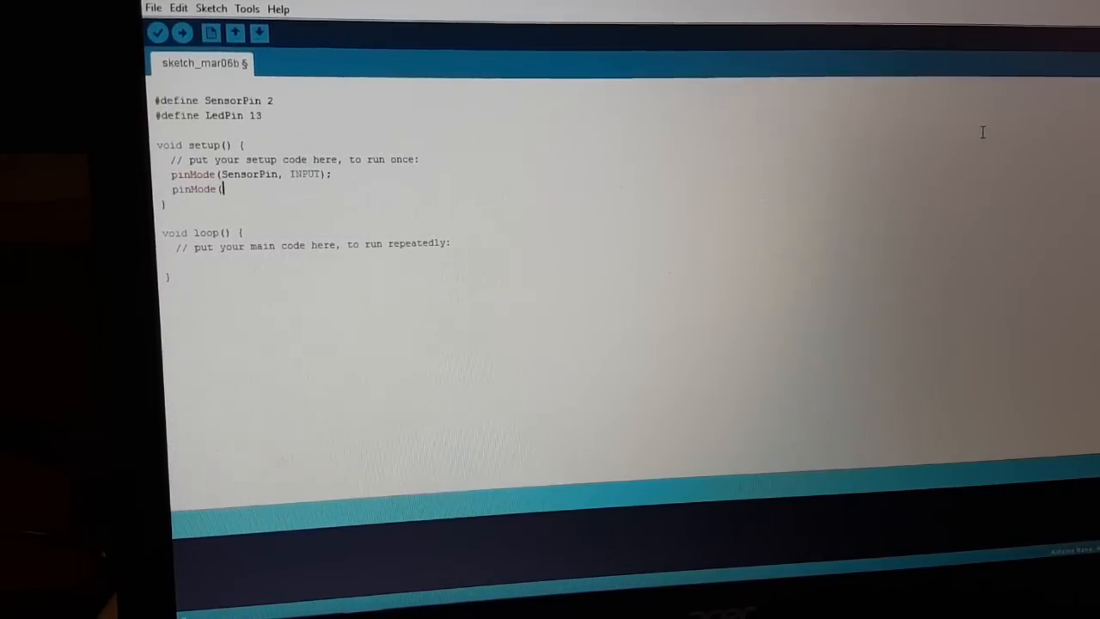
pyautogui.write('LedPin,')
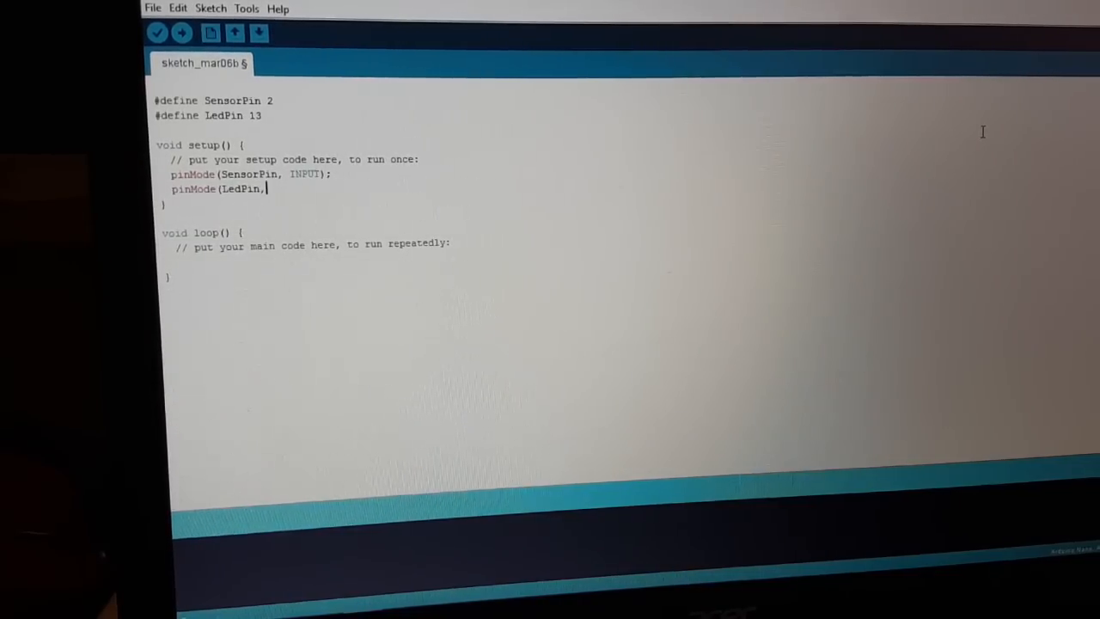
pyautogui.write('OuTO')
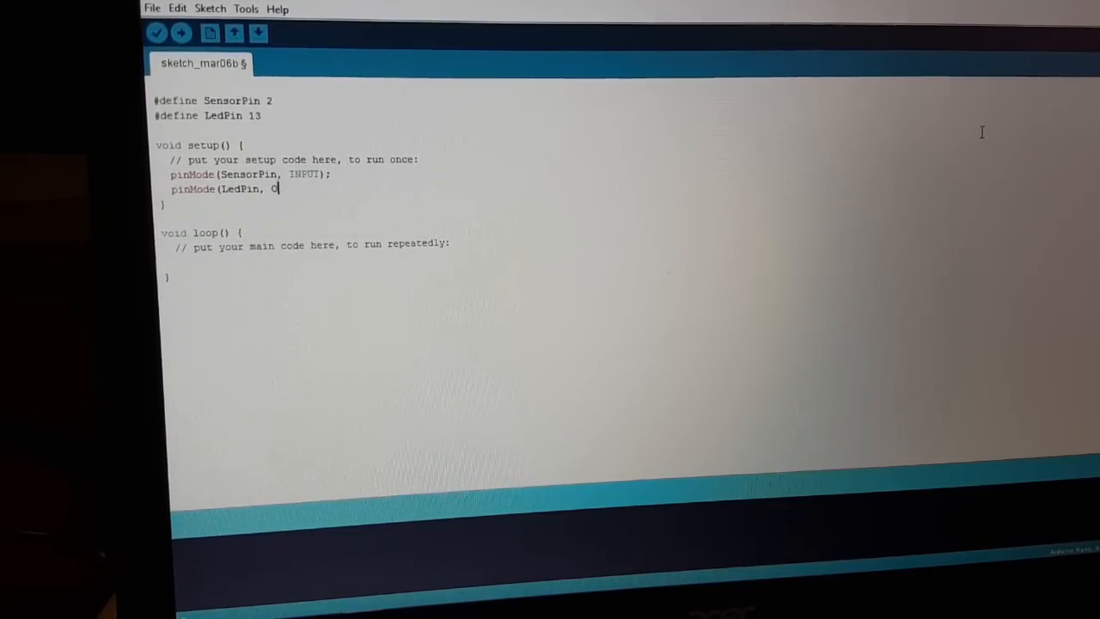
pyautogui.write('UTPUT);')
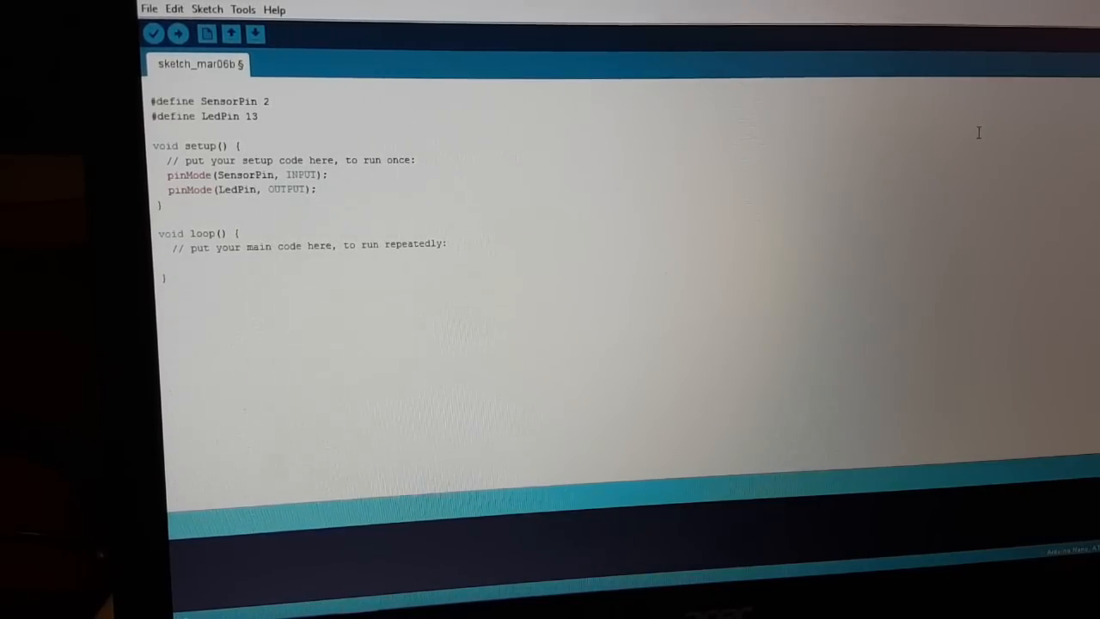
pyautogui.write('int sensorValue = digital')
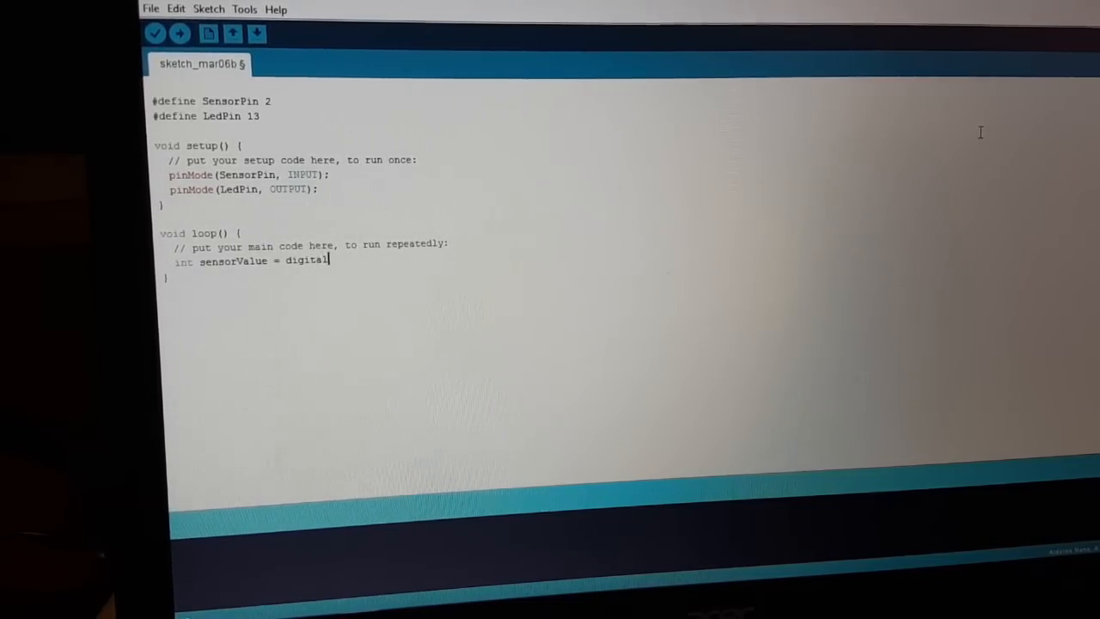
pyautogui.write('REad(SensorPin);')
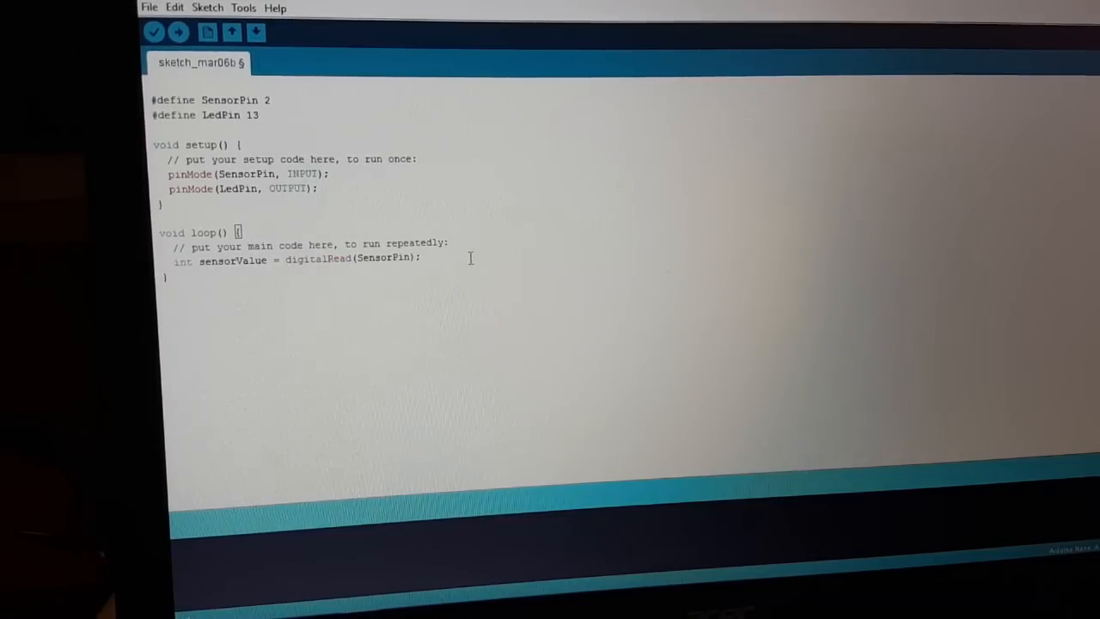
pyautogui.write('if')
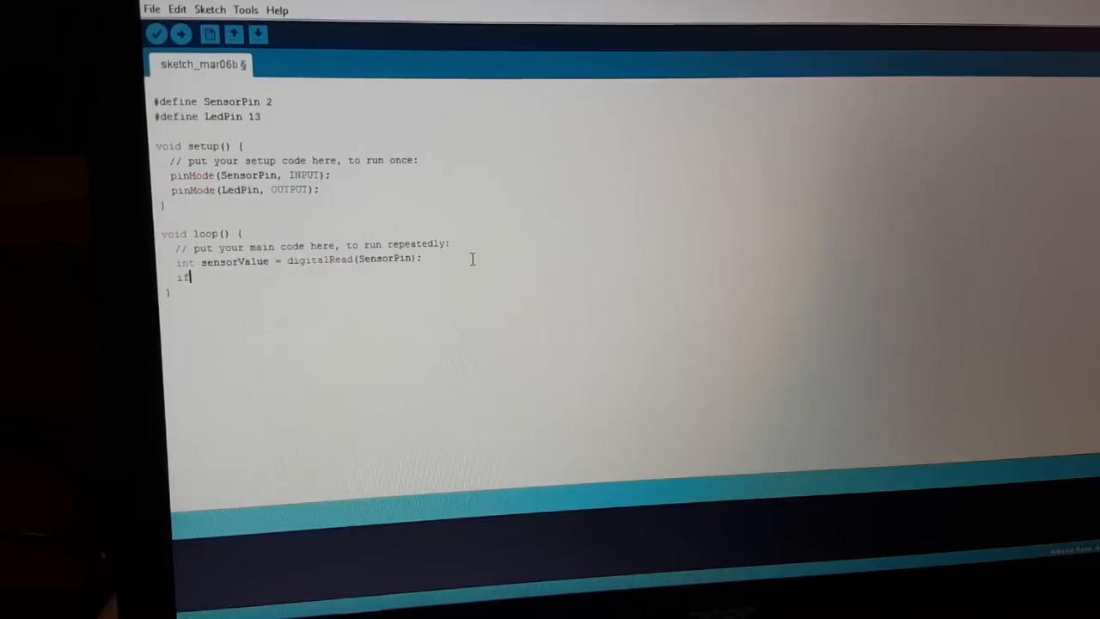
pyautogui.write('(sensorValue == HIGH){')
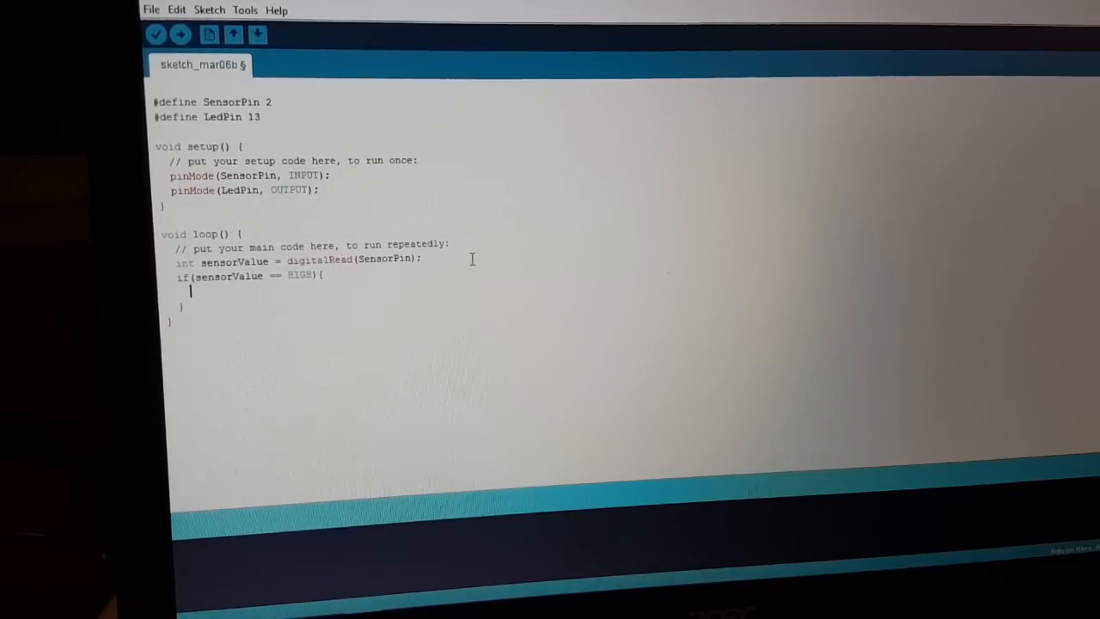
pyautogui.write('digitalW')
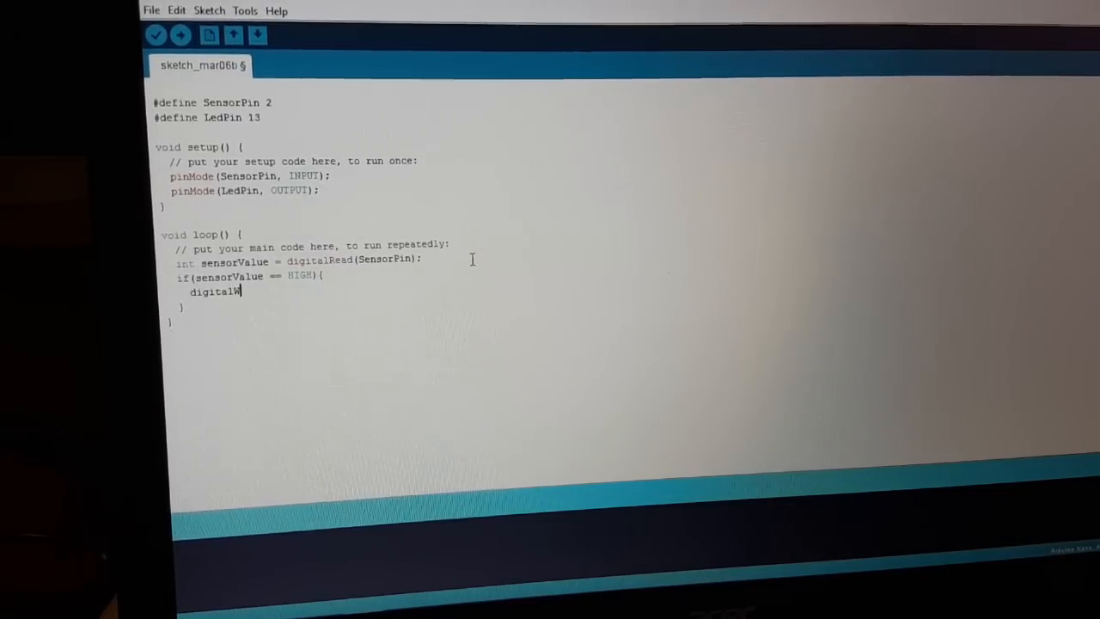
pyautogui.write('rite(LedPin, HIGH);')
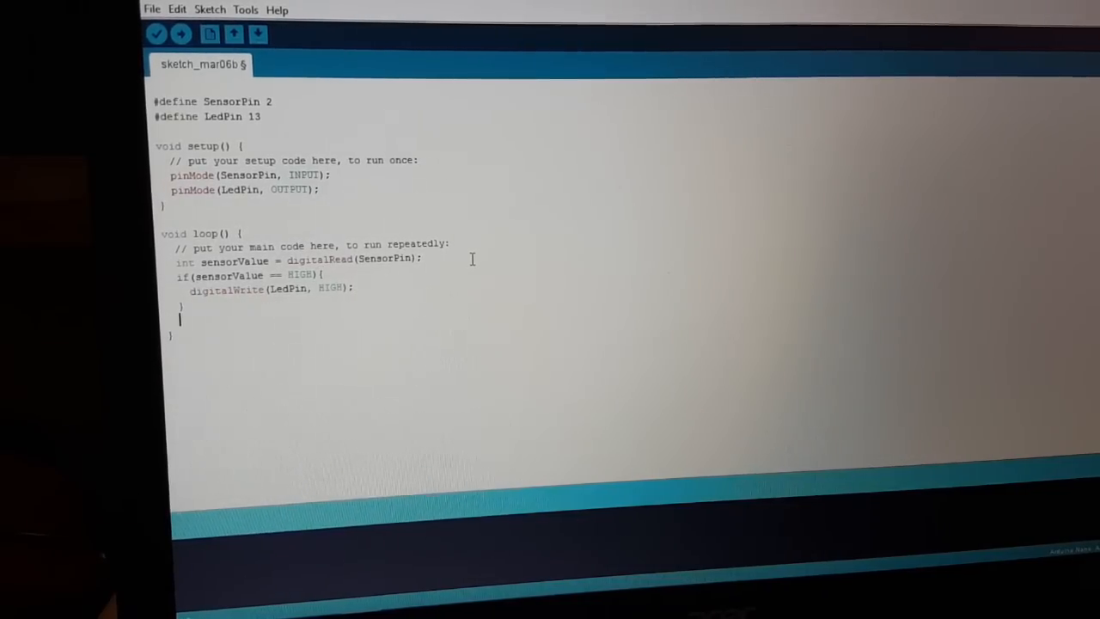
pyautogui.write('else{')
pyautogui.write('dig')
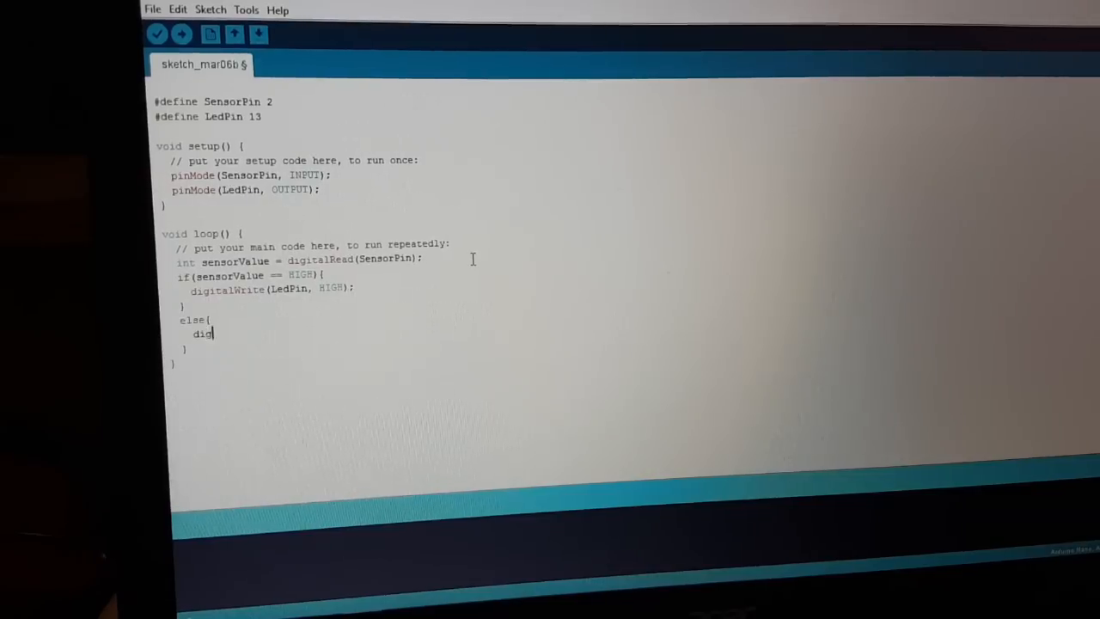
pyautogui.write('italWrite')
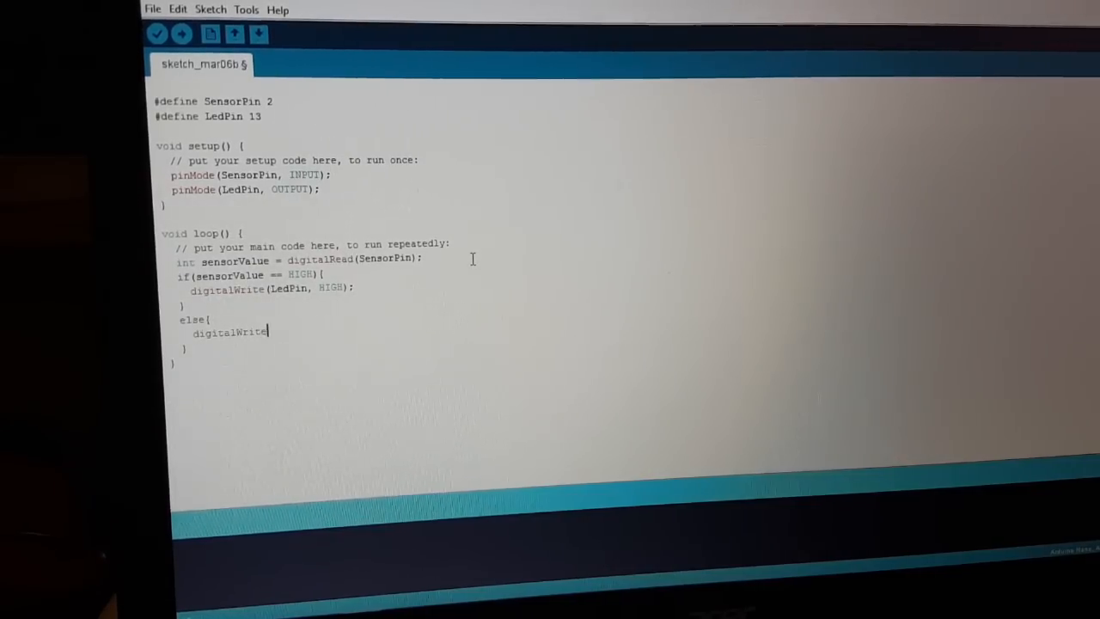
pyautogui.write('(LedP')
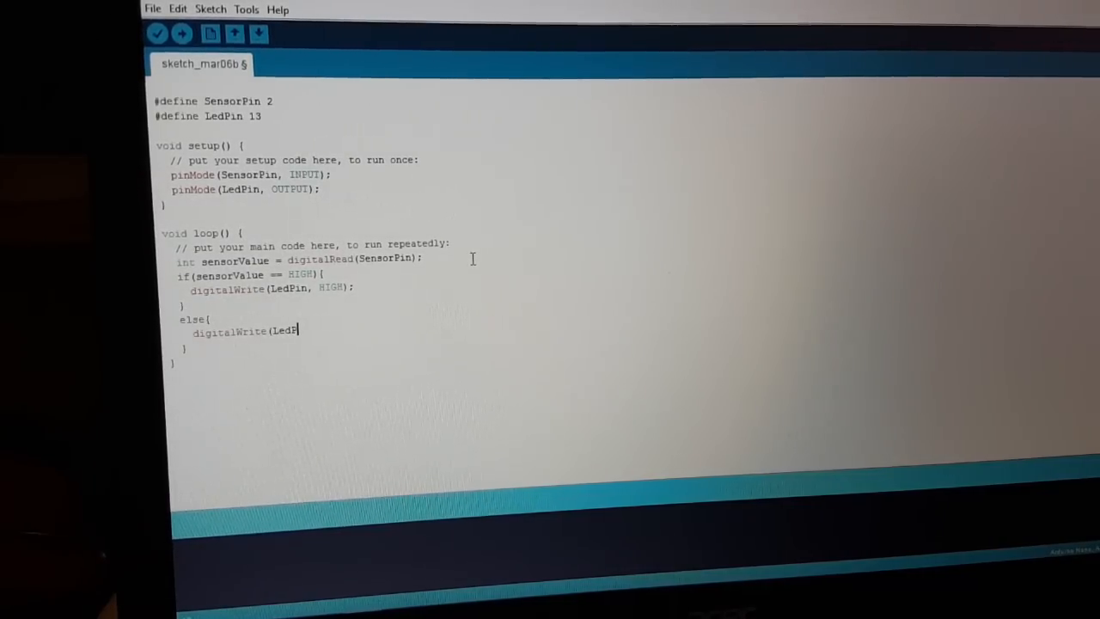
pyautogui.write('in, LOW);')
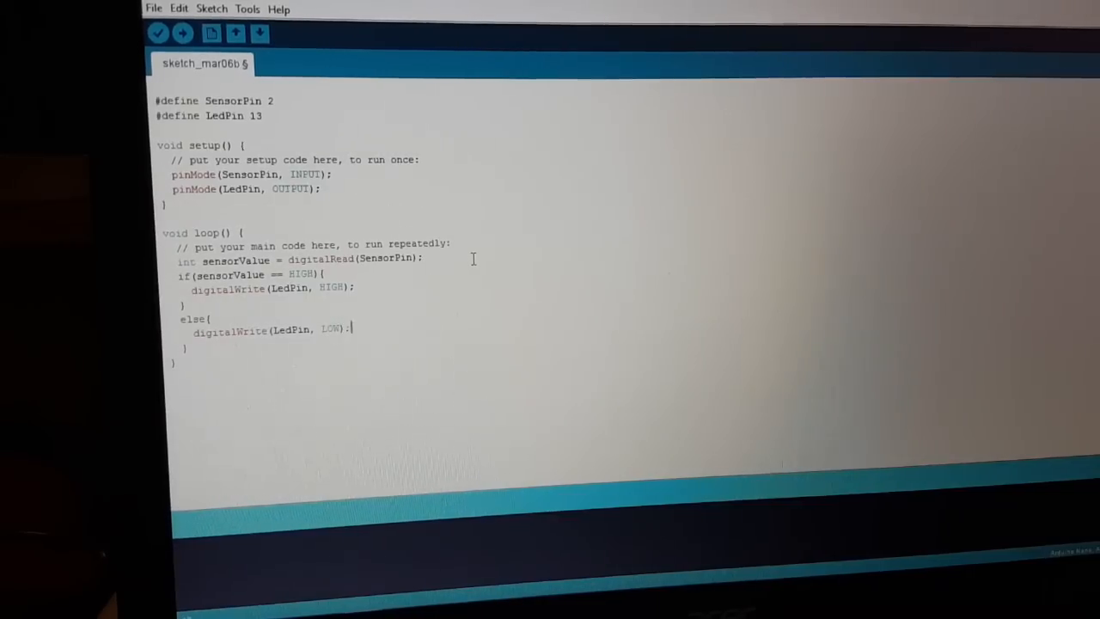